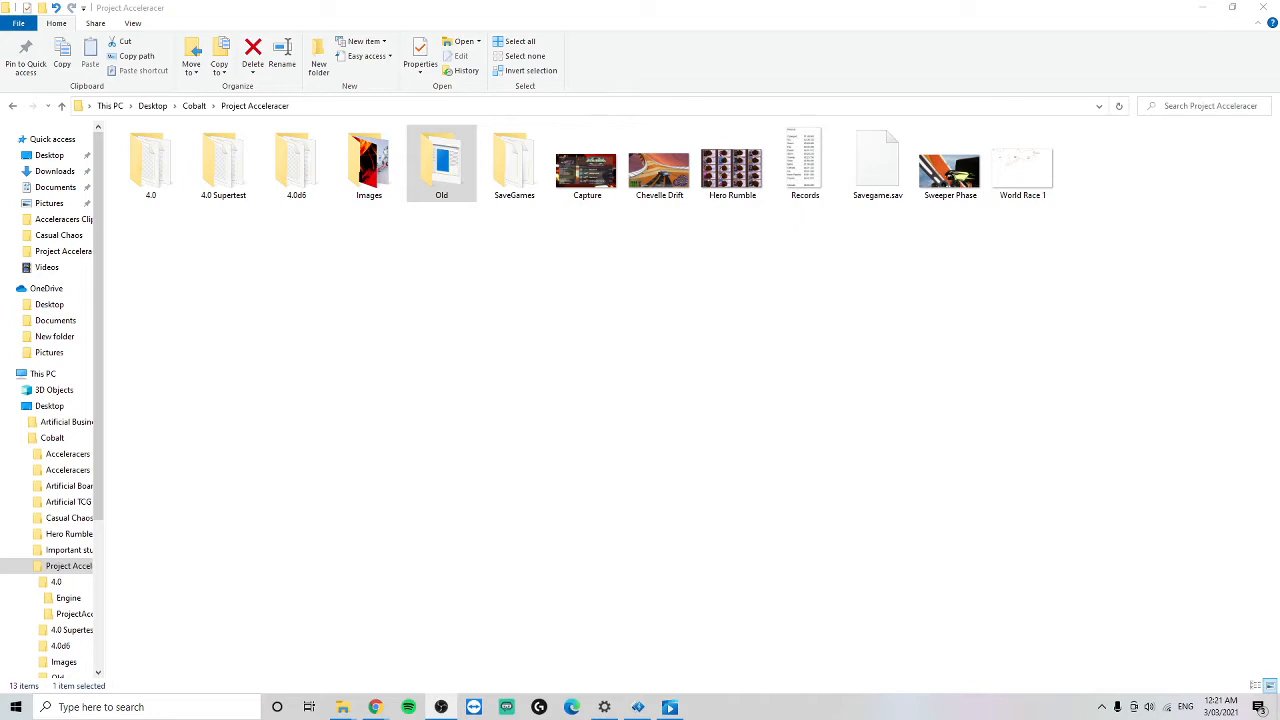
- Navigate into 4.0 Supertest > ProjectAcceleracer > Saved > SaveGames and select Savegame.sav to copy it
left_click(150, 162)
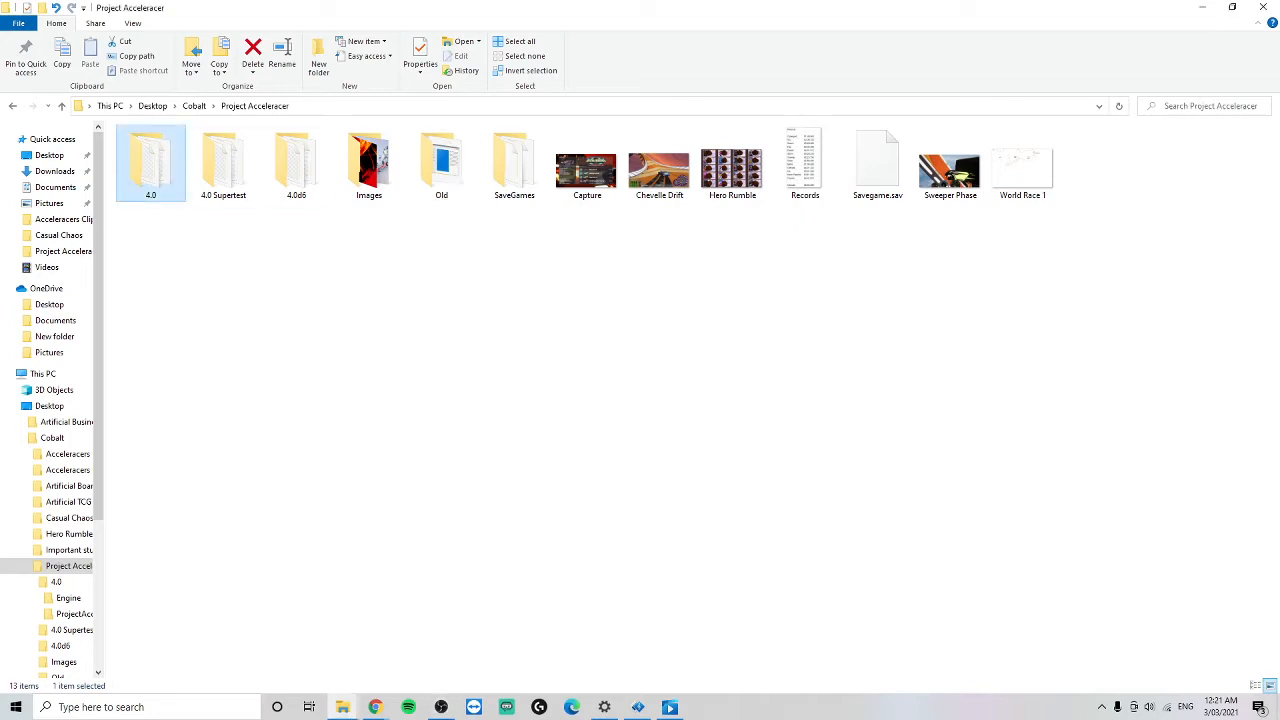
double_click(151, 157)
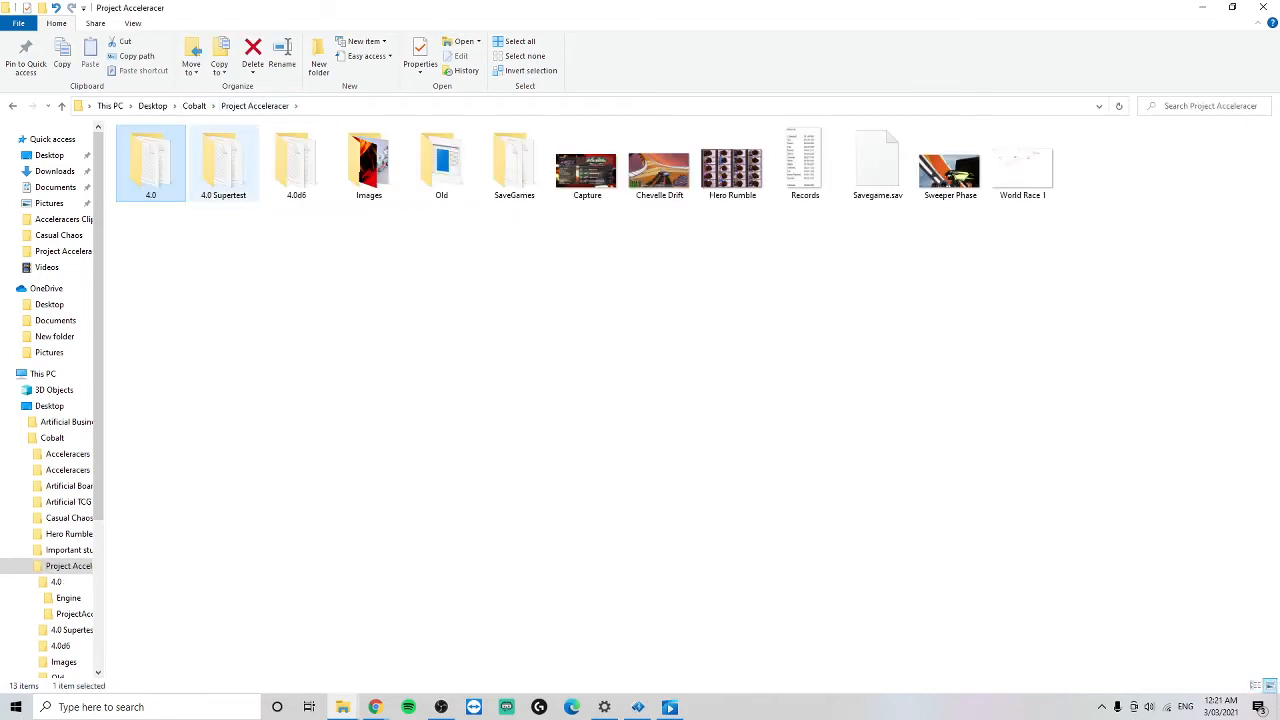
double_click(224, 162)
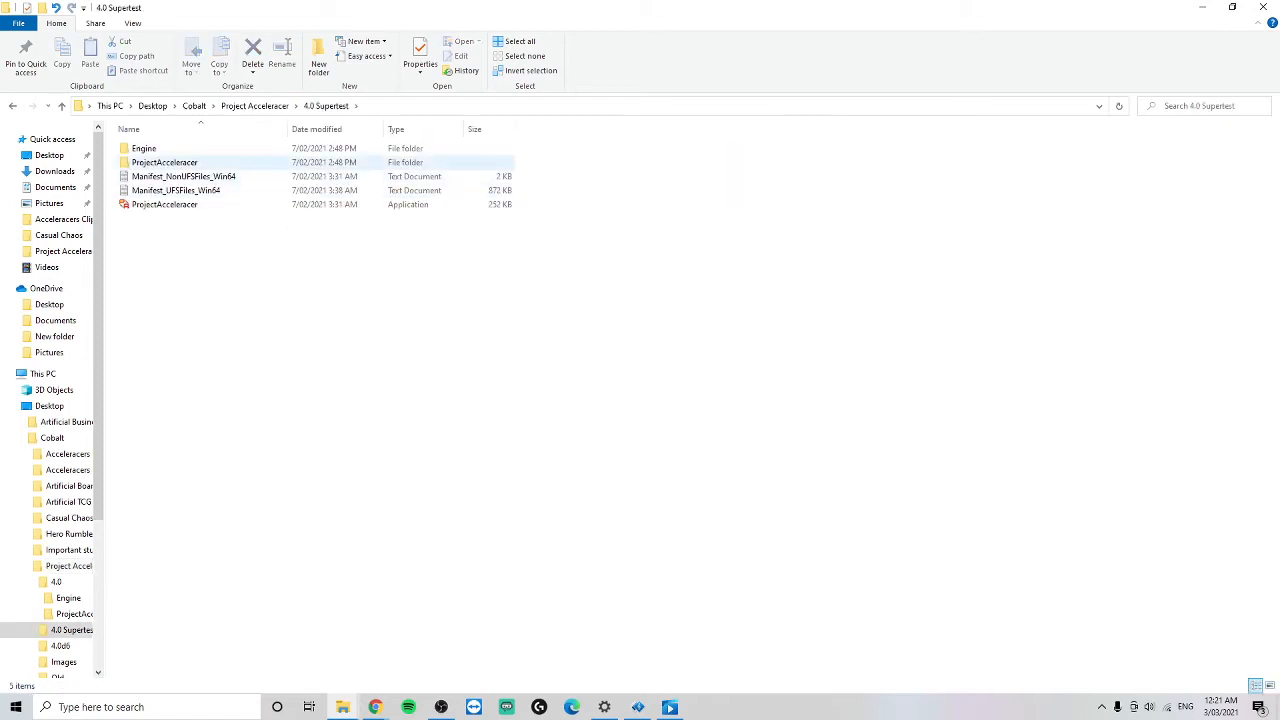
left_click(254, 106)
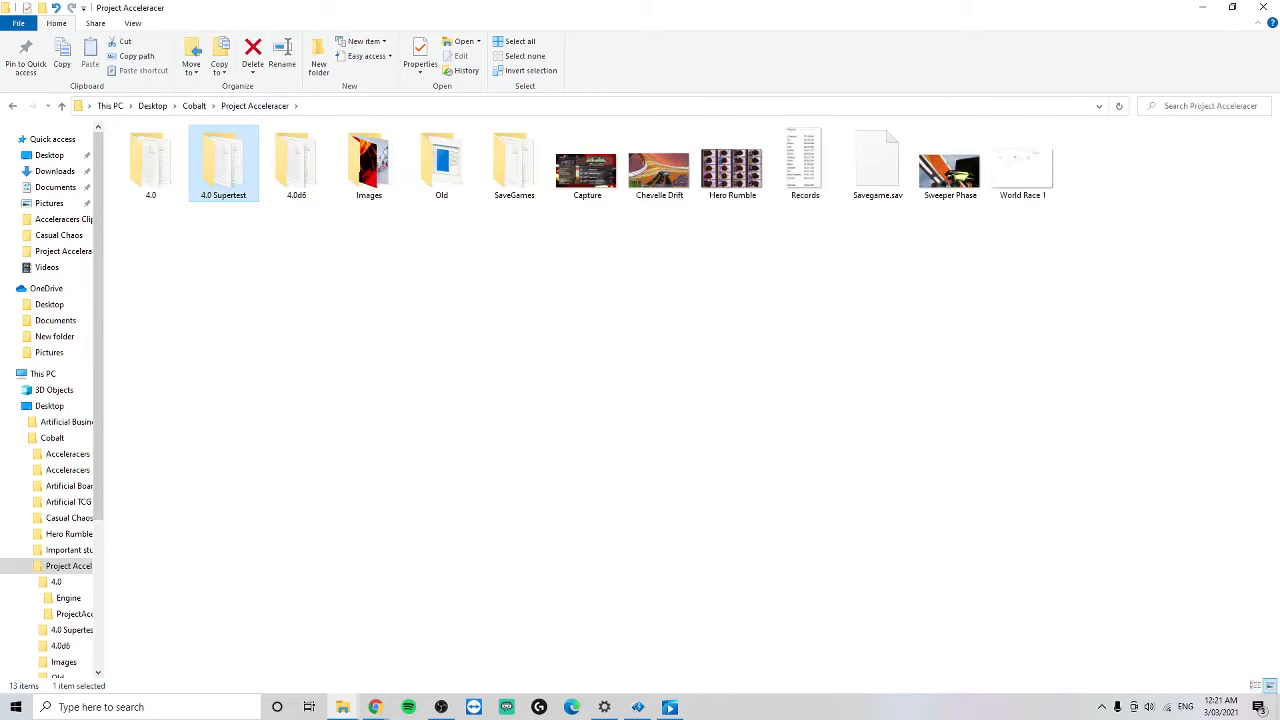
double_click(223, 160)
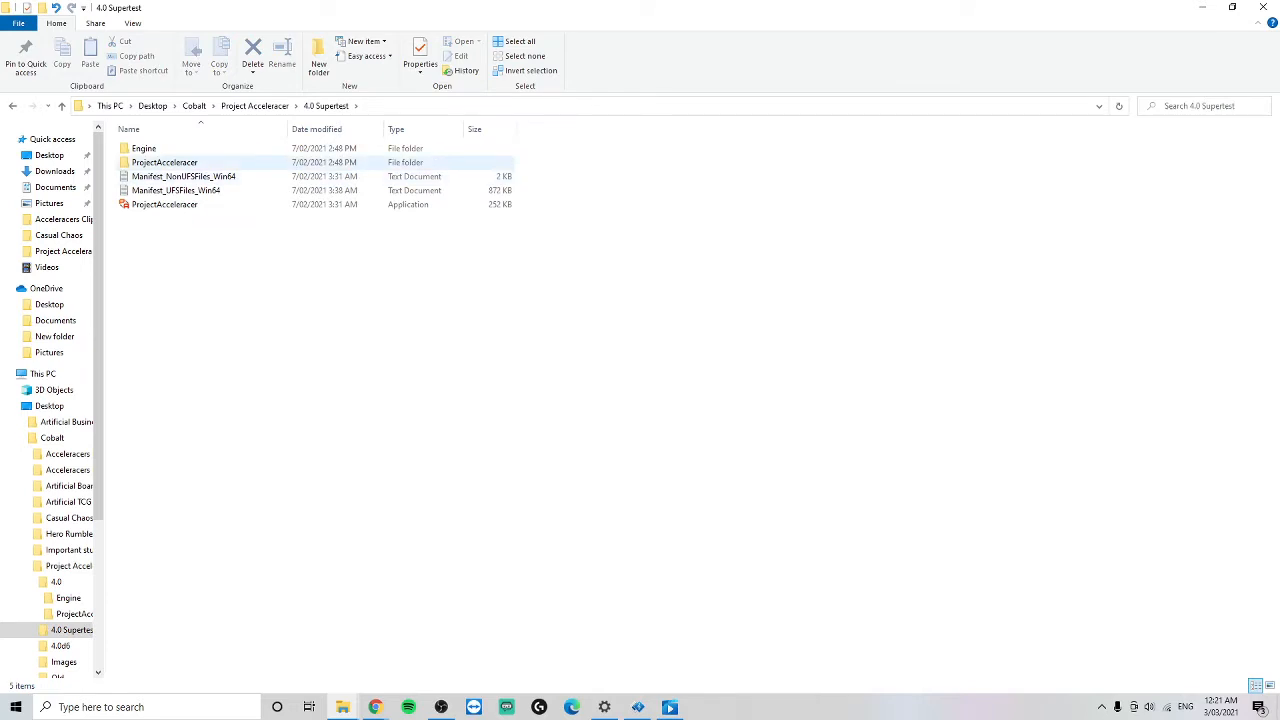
double_click(164, 162)
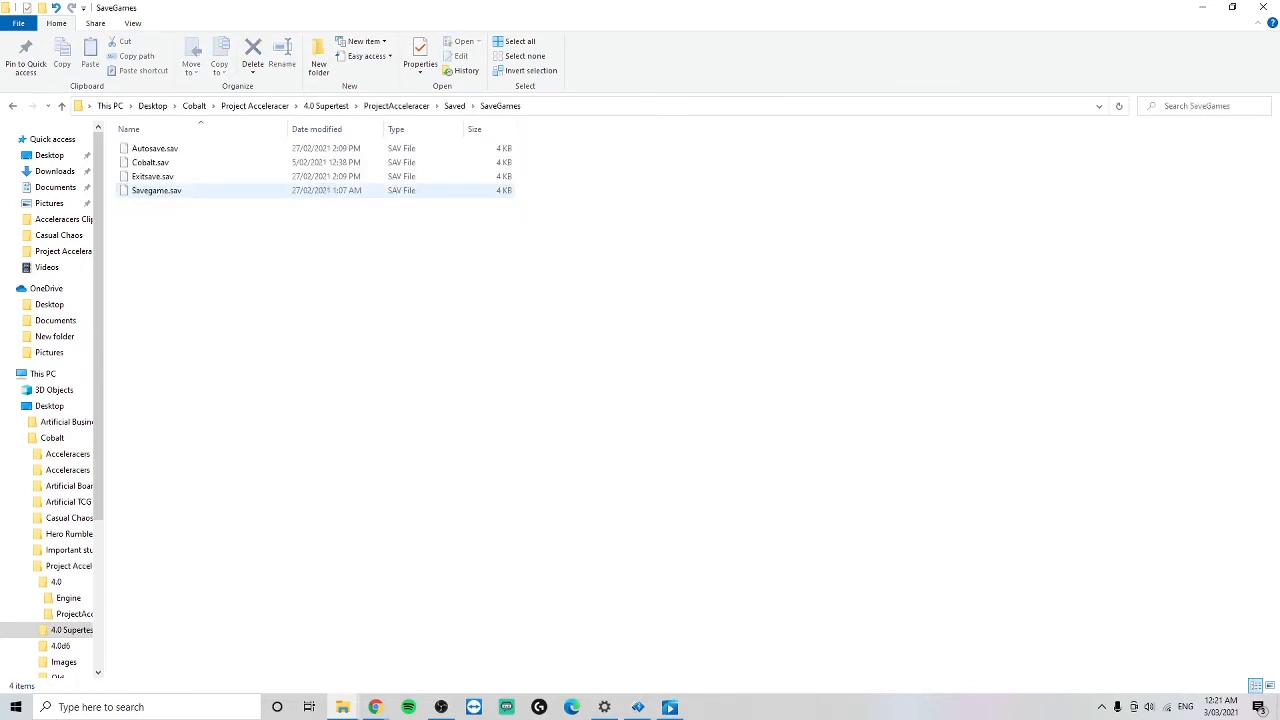
left_click(156, 190)
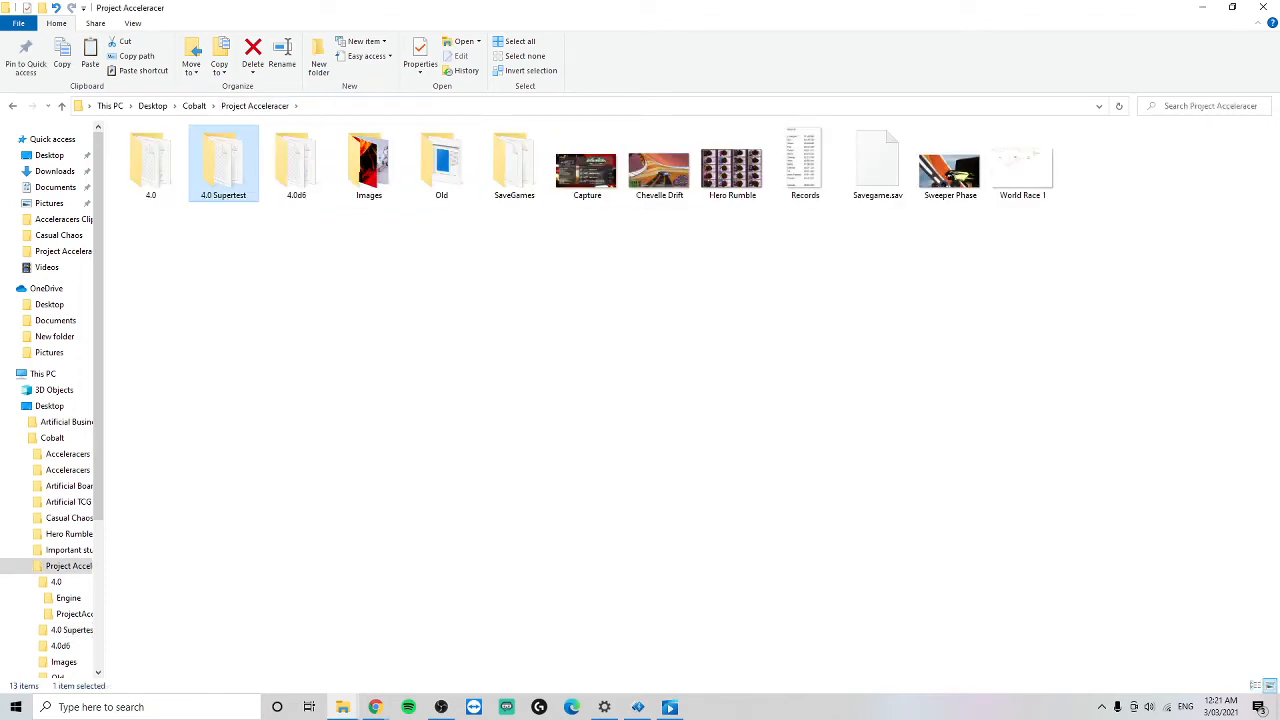
- Navigate into the new 4.0 build's ProjectAcceleracer folder and enter its Saved folder
double_click(150, 160)
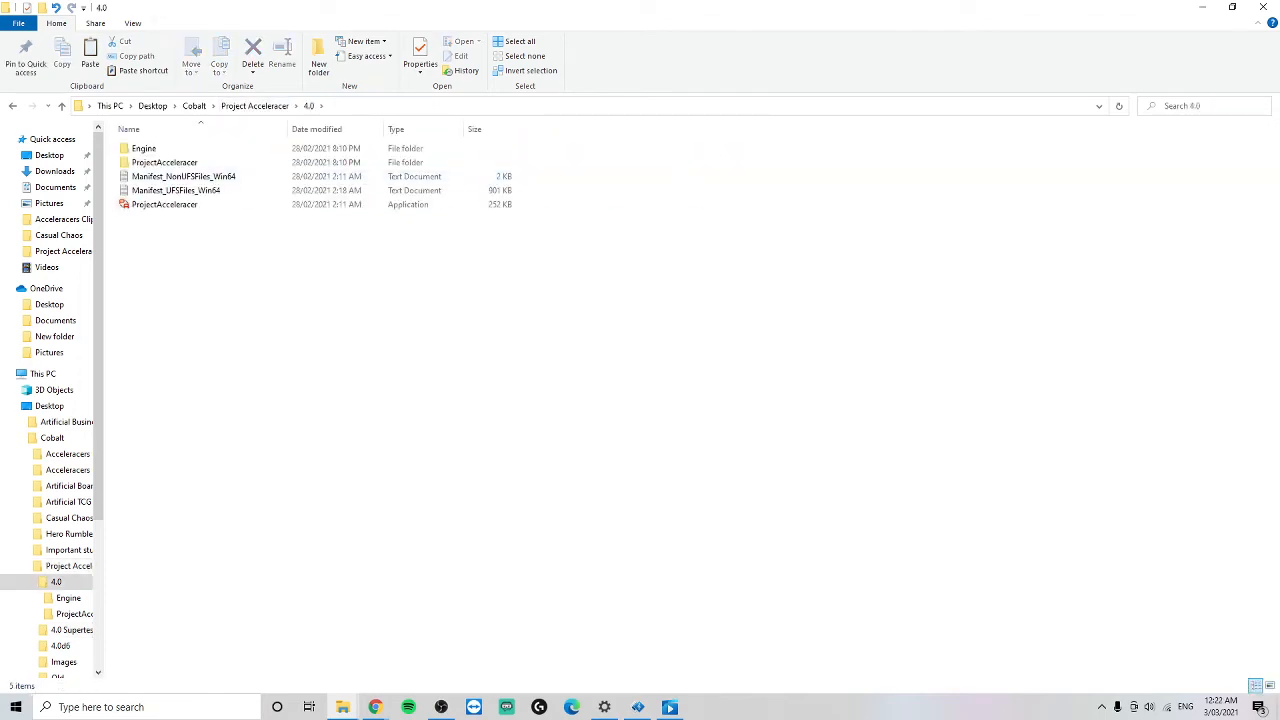
double_click(164, 162)
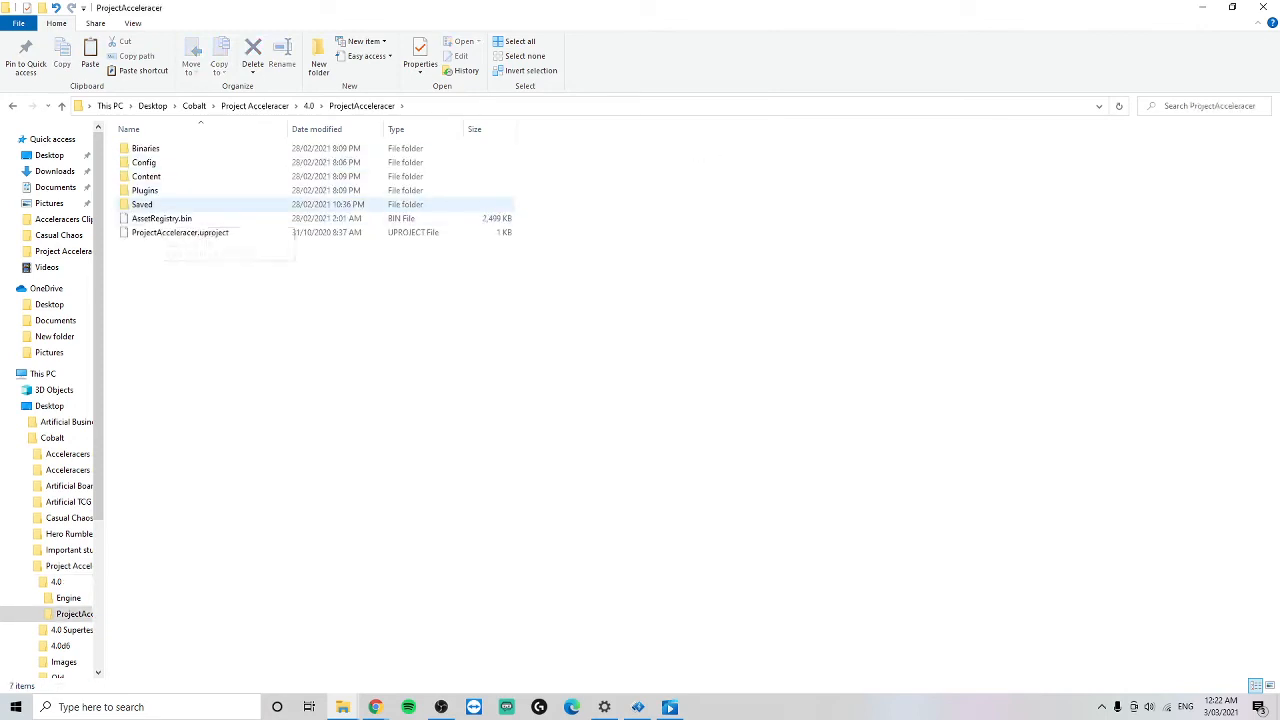
mouse_move(142, 204)
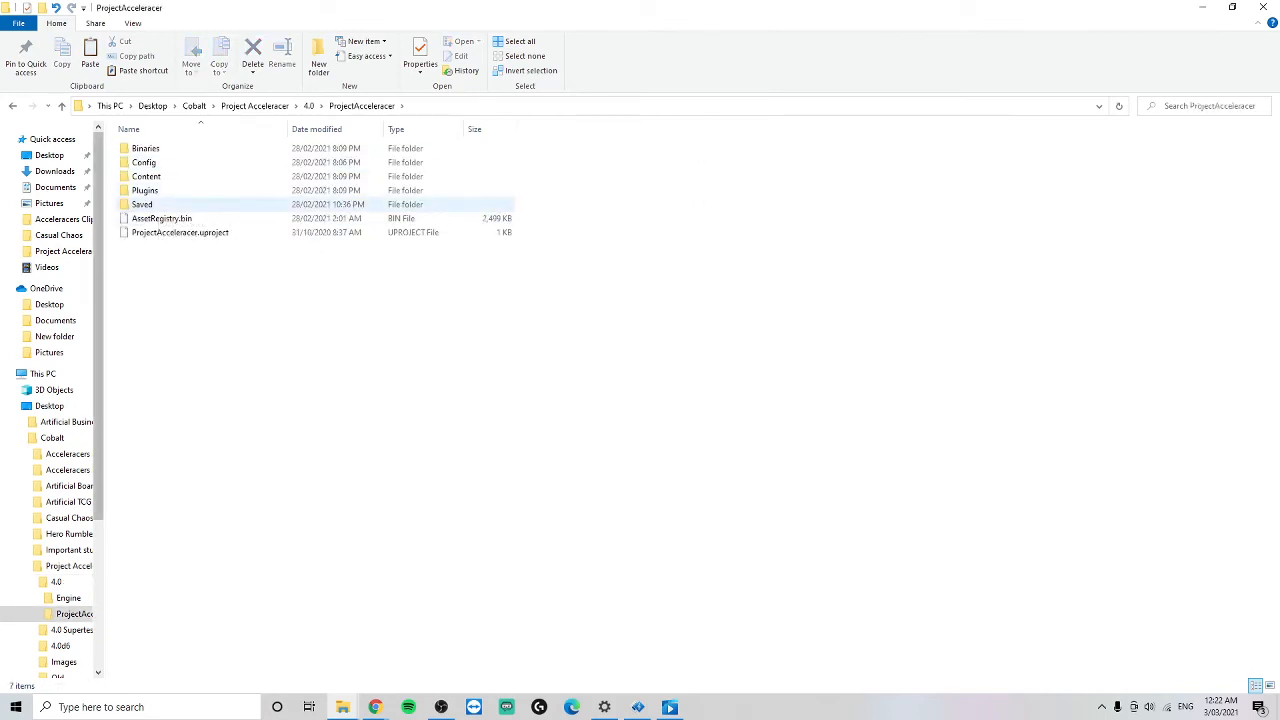
left_click(142, 204)
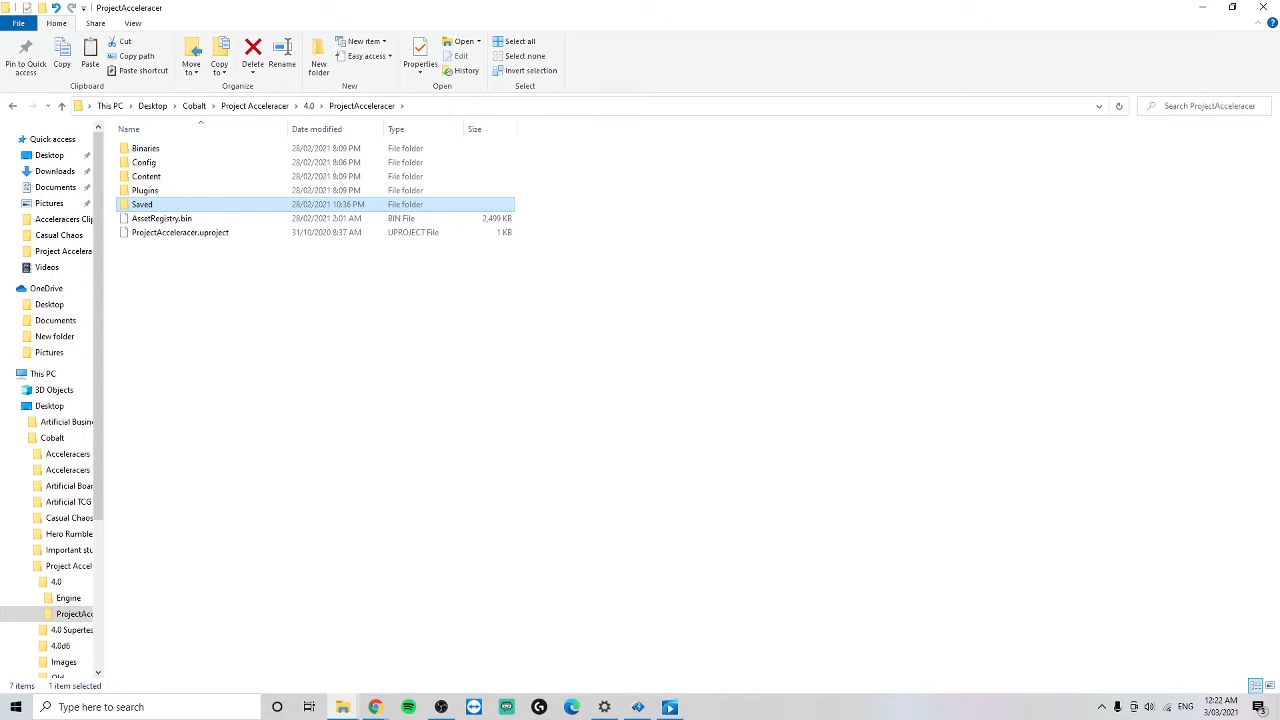
double_click(142, 204)
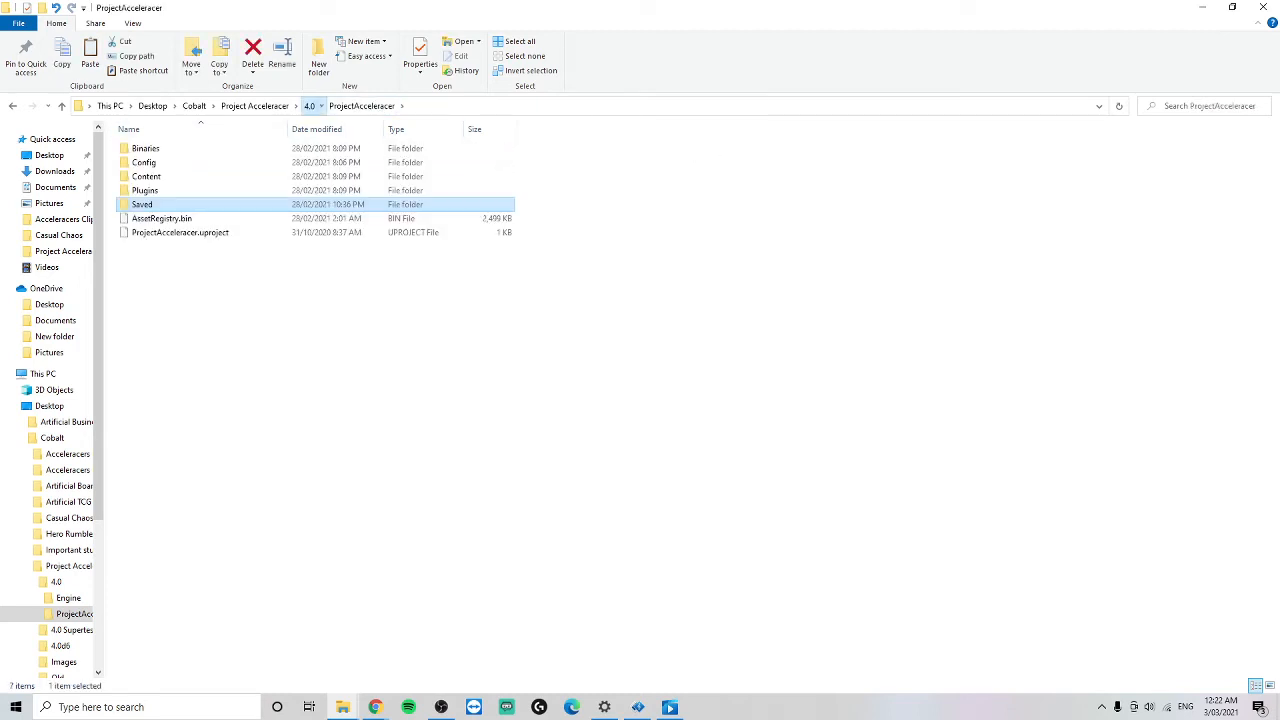
- Inspect the 4.0 build's Saved/SaveGames folder, then return up to the 4.0 build folder
left_click(308, 106)
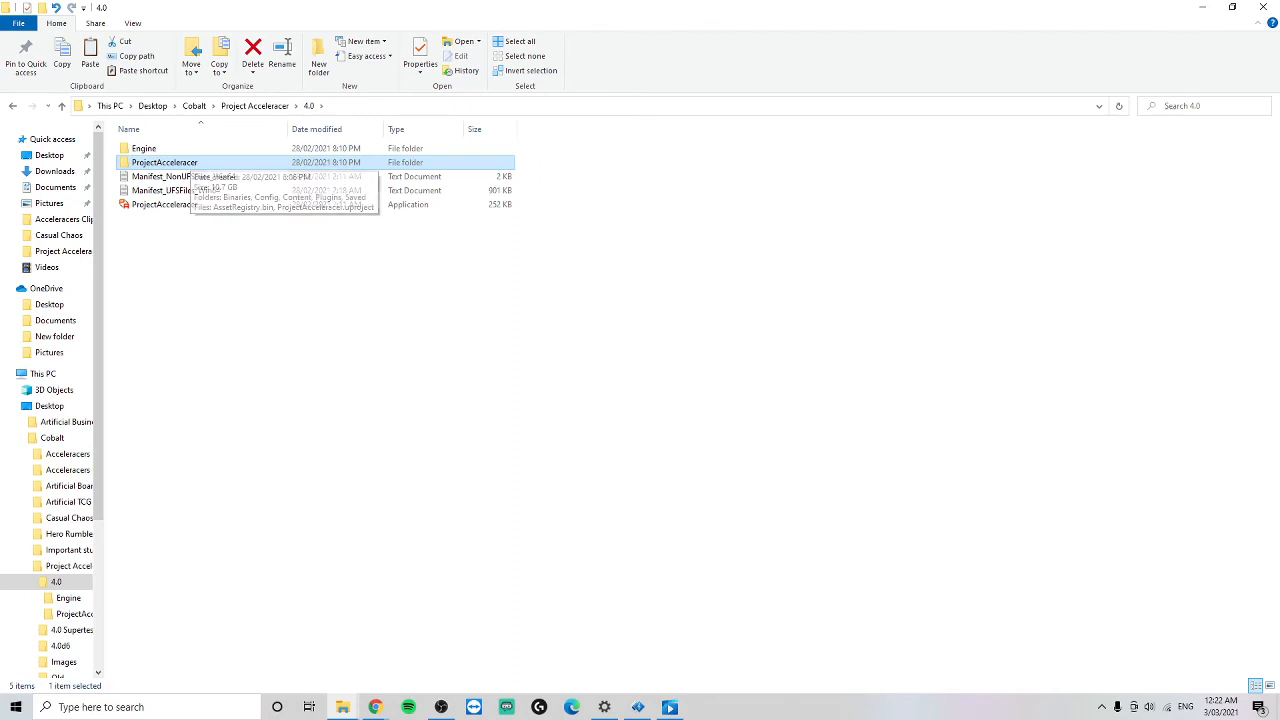
double_click(164, 162)
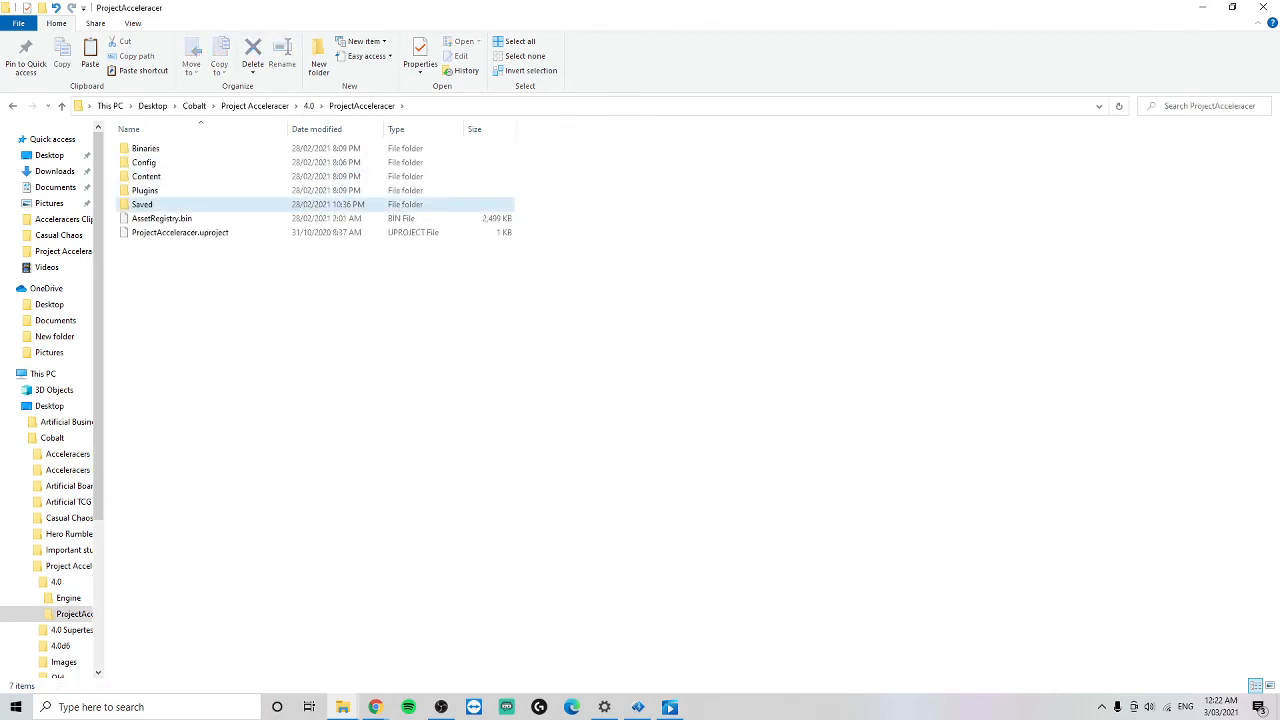
double_click(142, 204)
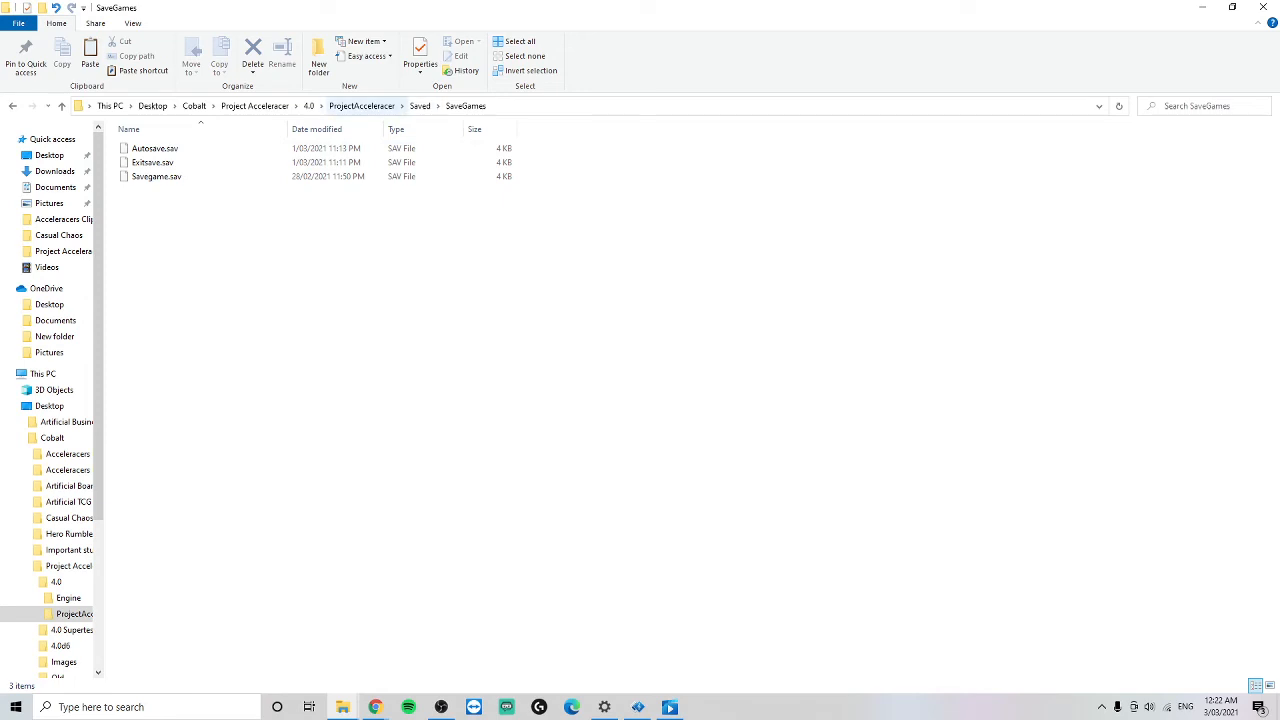
left_click(361, 105)
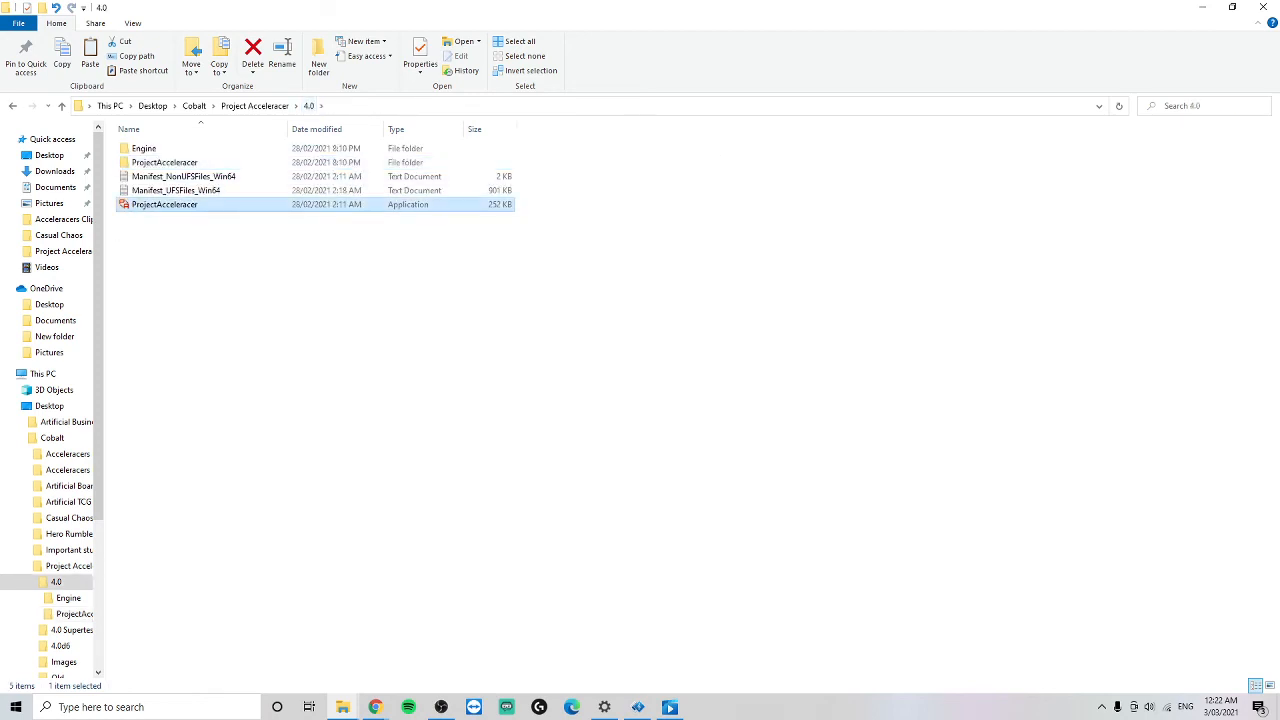
mouse_move(164, 204)
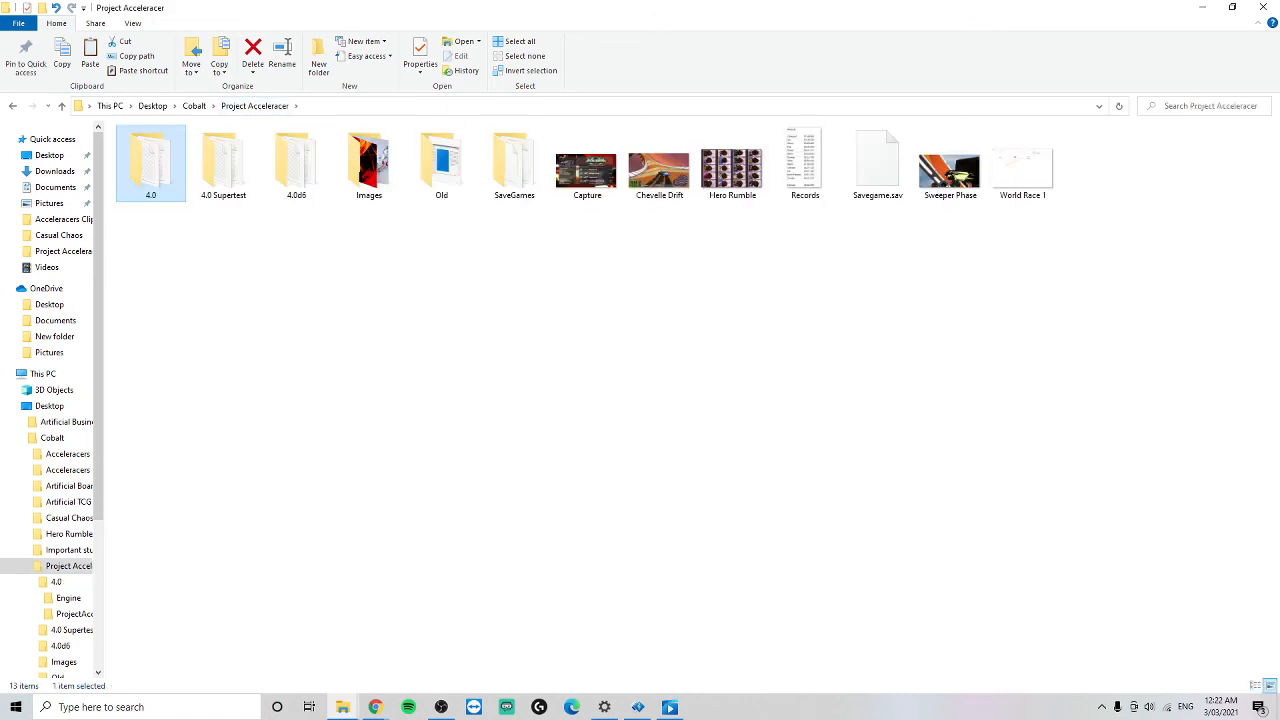
- Select Savegame.sav in the Project Acceleracer folder alongside the build folders
left_click(877, 163)
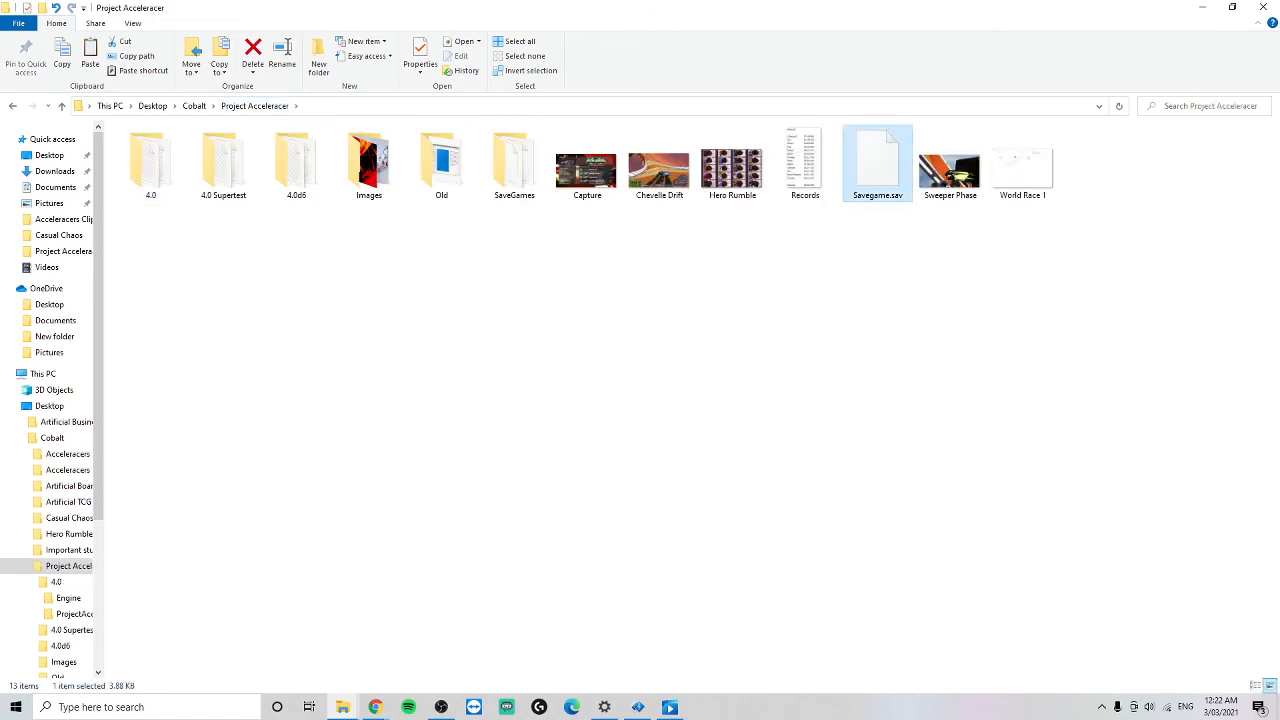